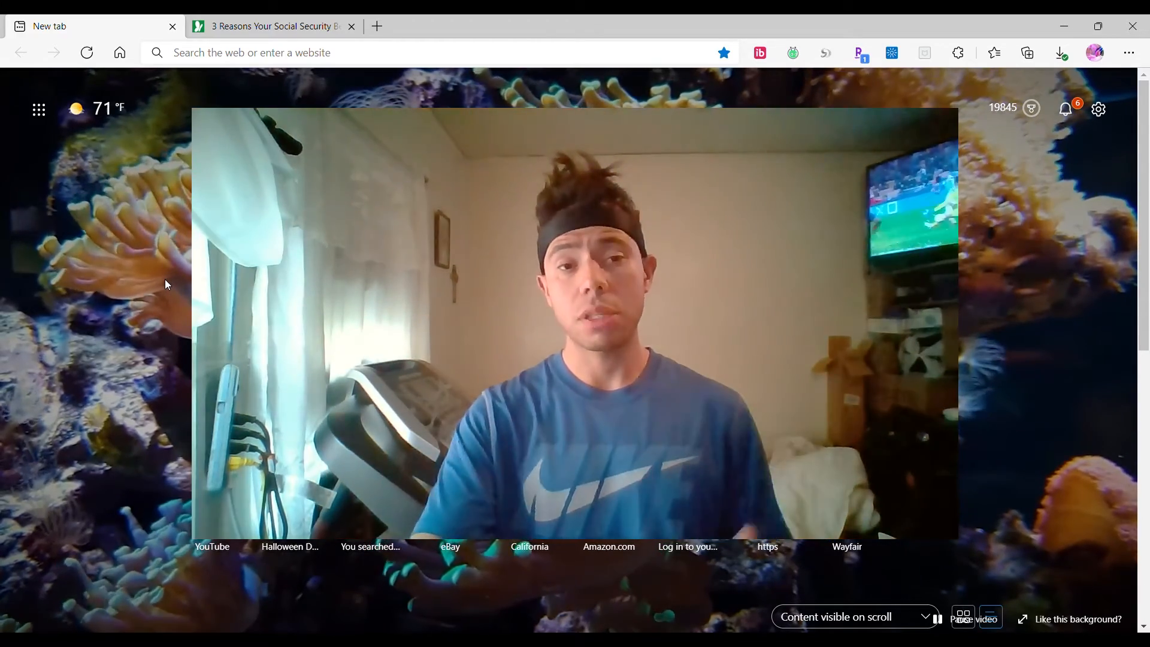
Switch to the '3 Reasons Your Social Security Benefits Might Shrink' tab.
{"action": "left_click", "coordinate": [271, 27]}
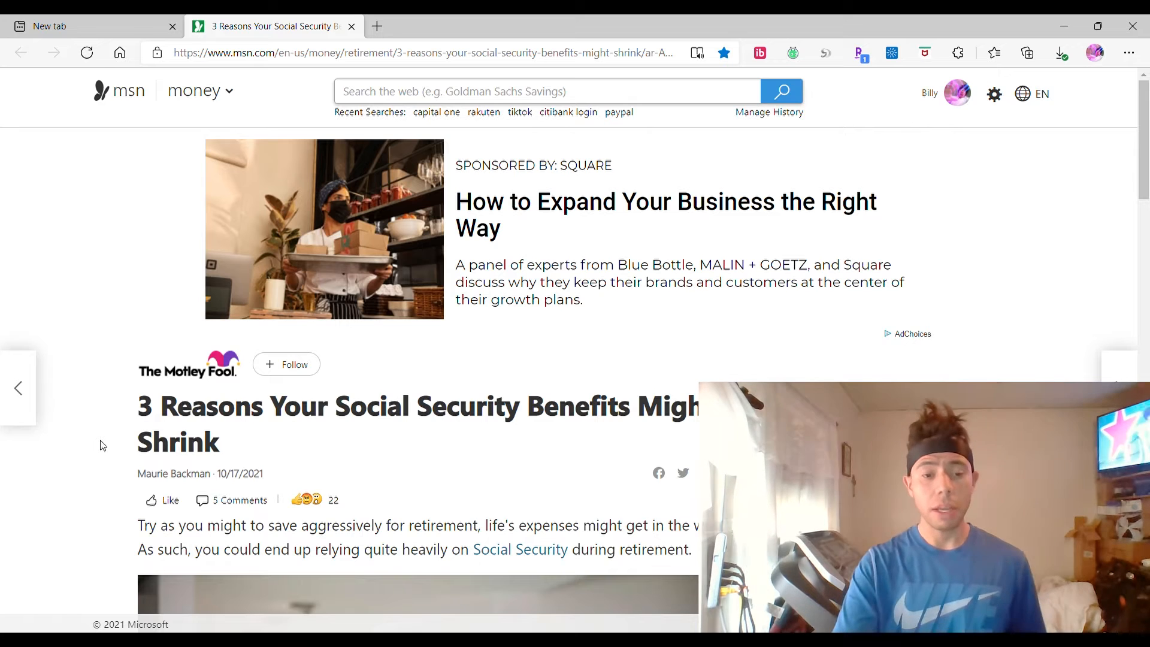
Scroll past the header photo to the 'Even if you do manage' paragraph.
{"action": "scroll", "scroll_direction": "down", "scroll_amount": 3}
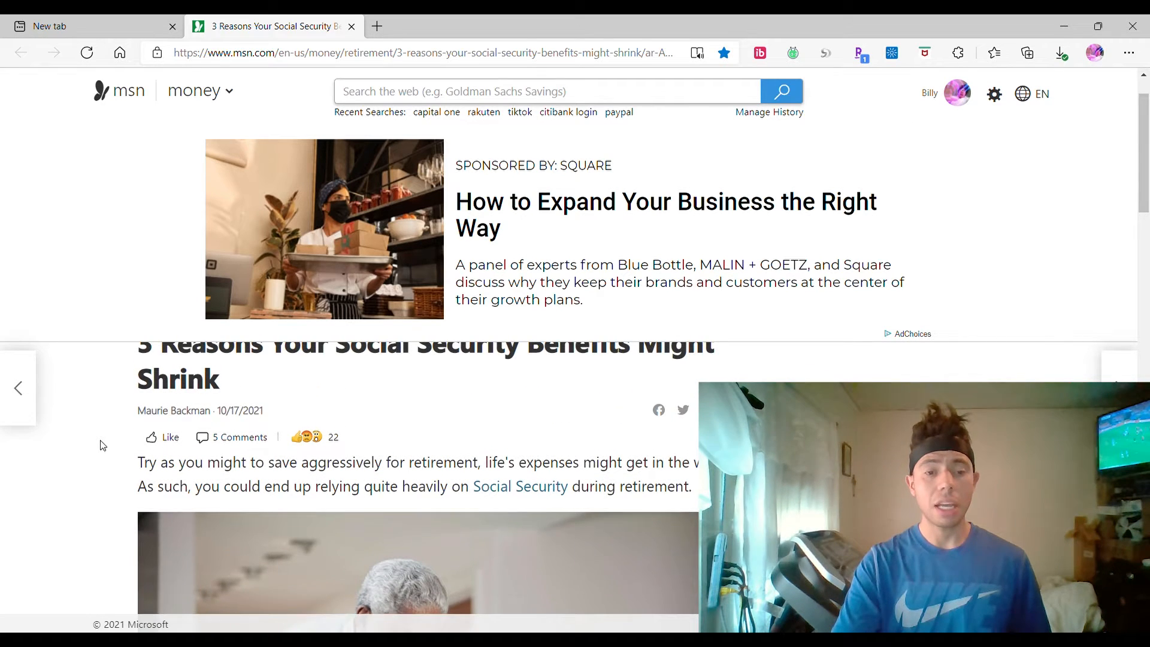
{"action": "scroll", "scroll_direction": "down", "scroll_amount": 3}
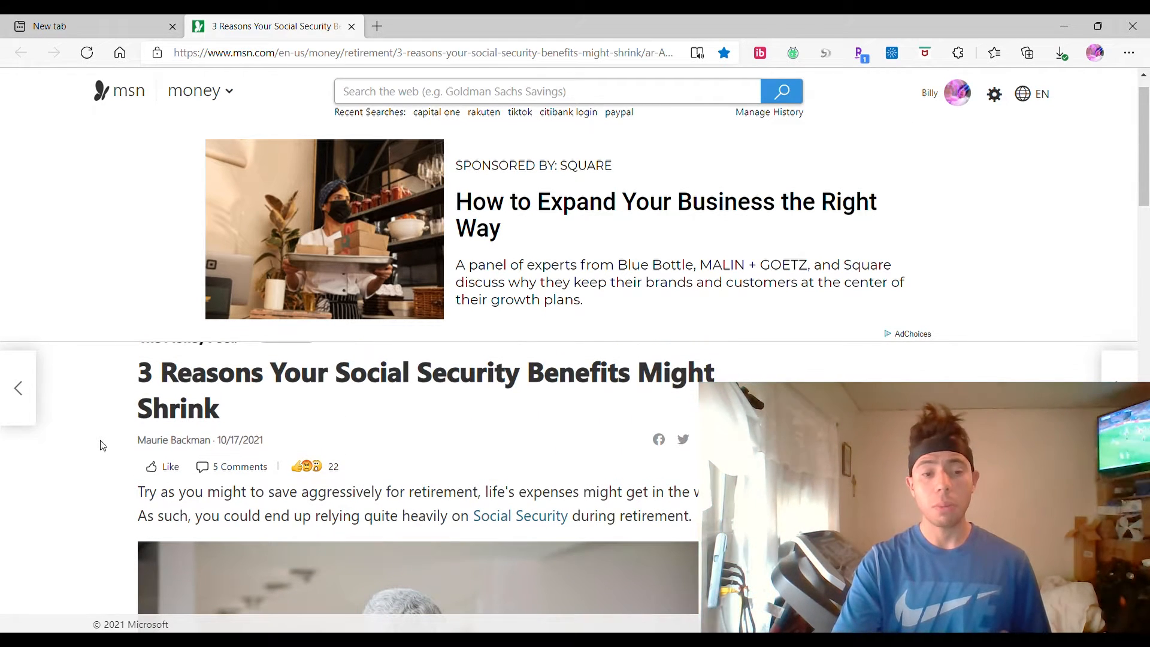
{"action": "scroll", "scroll_direction": "down", "scroll_amount": 3}
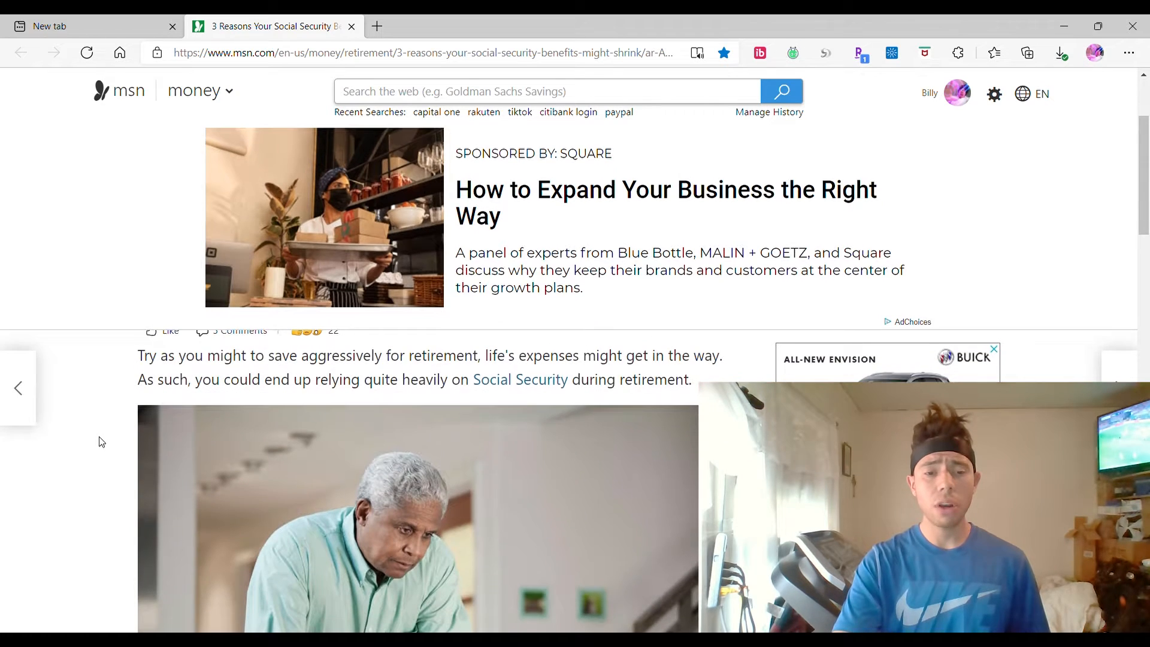
{"action": "scroll", "scroll_direction": "down", "scroll_amount": 3}
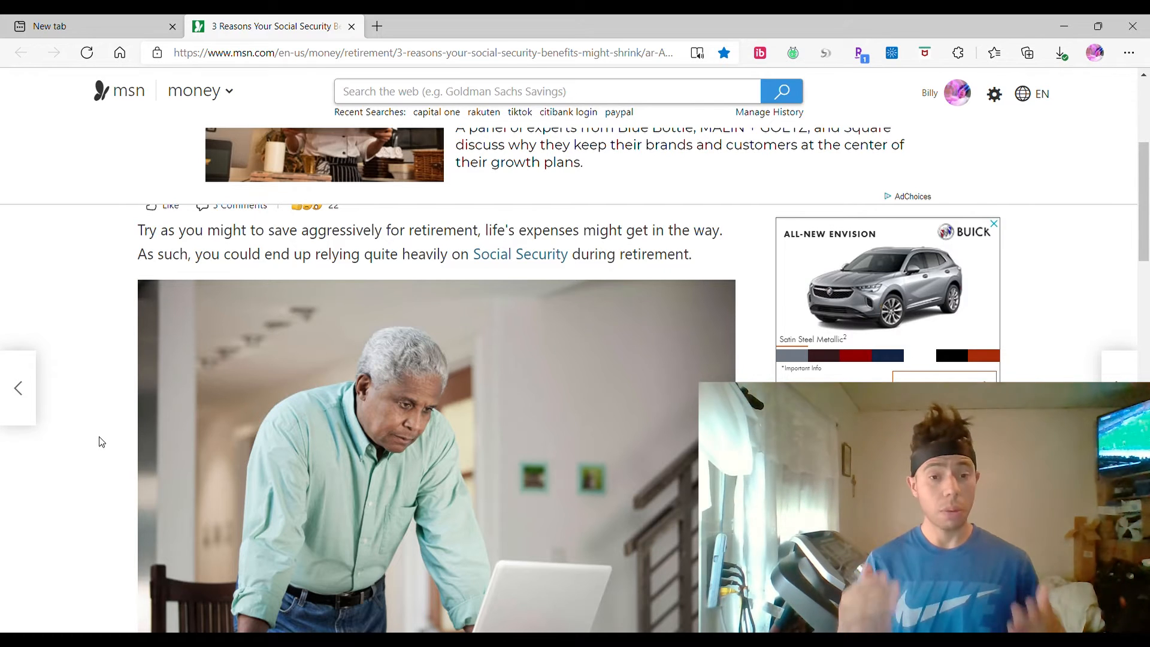
{"action": "scroll", "scroll_direction": "down", "scroll_amount": 3}
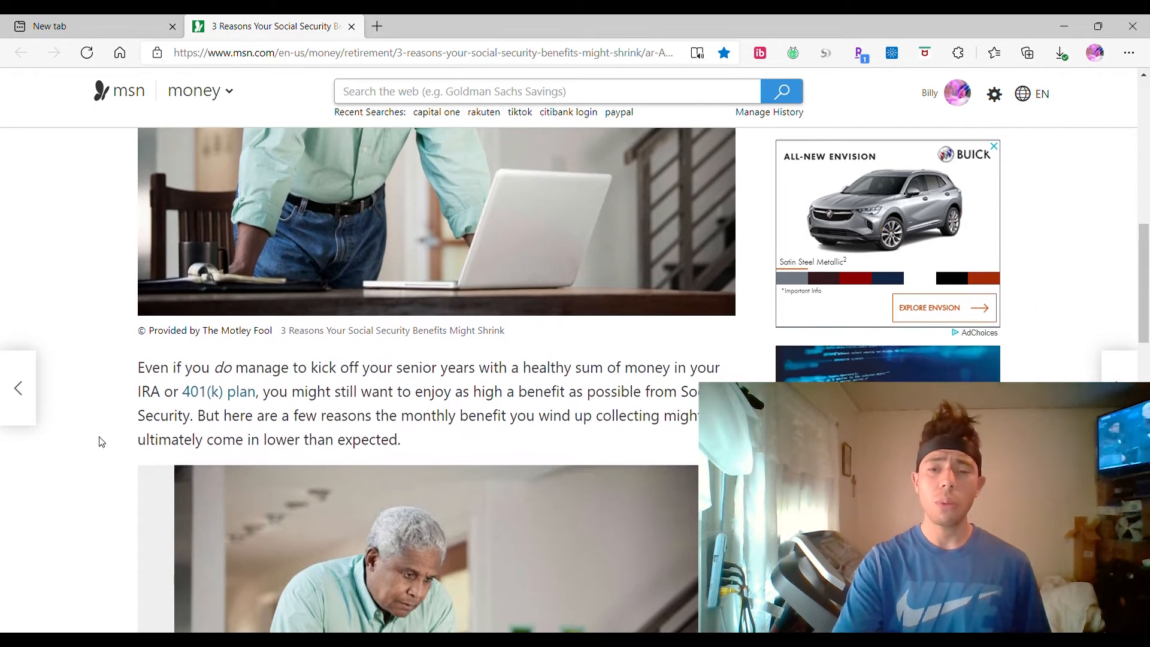
{"action": "scroll", "scroll_direction": "down", "scroll_amount": 3}
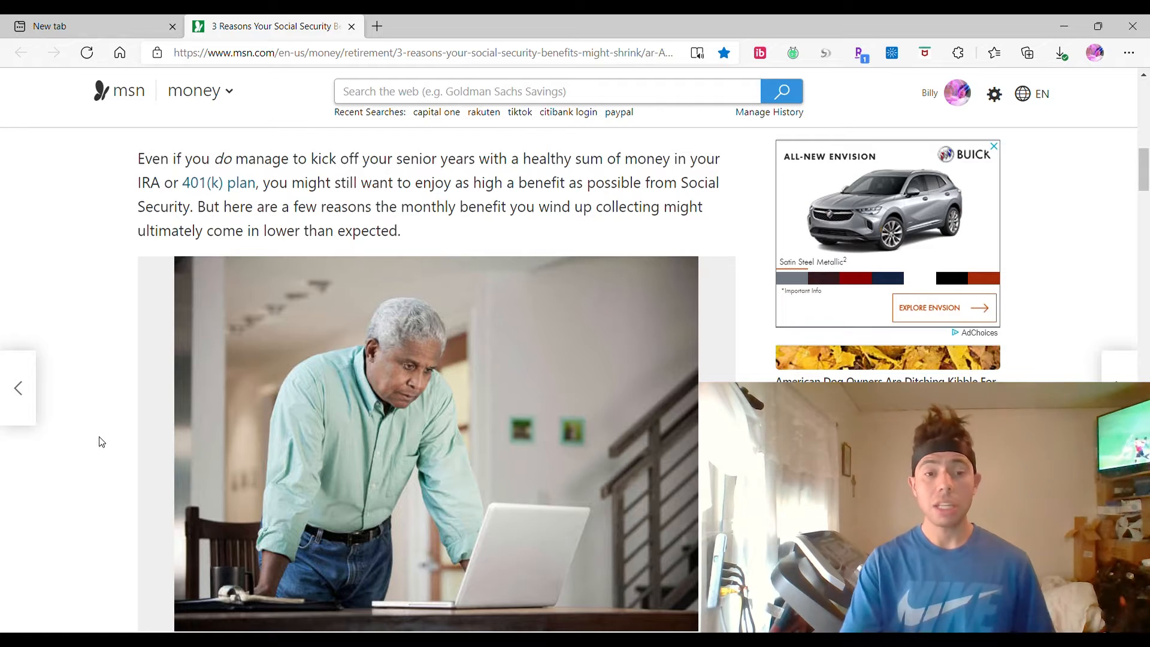
Scroll through section '1. You're filing before full retirement age' to the birth-year table.
{"action": "scroll", "scroll_direction": "down", "scroll_amount": 3}
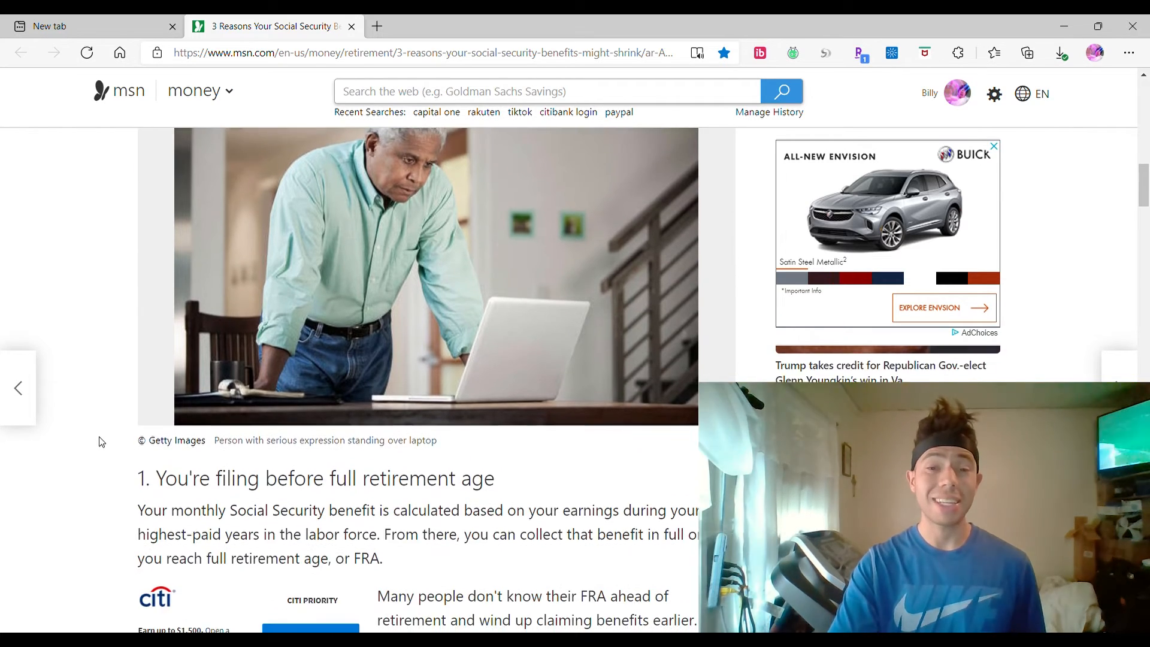
{"action": "scroll", "scroll_direction": "down", "scroll_amount": 3}
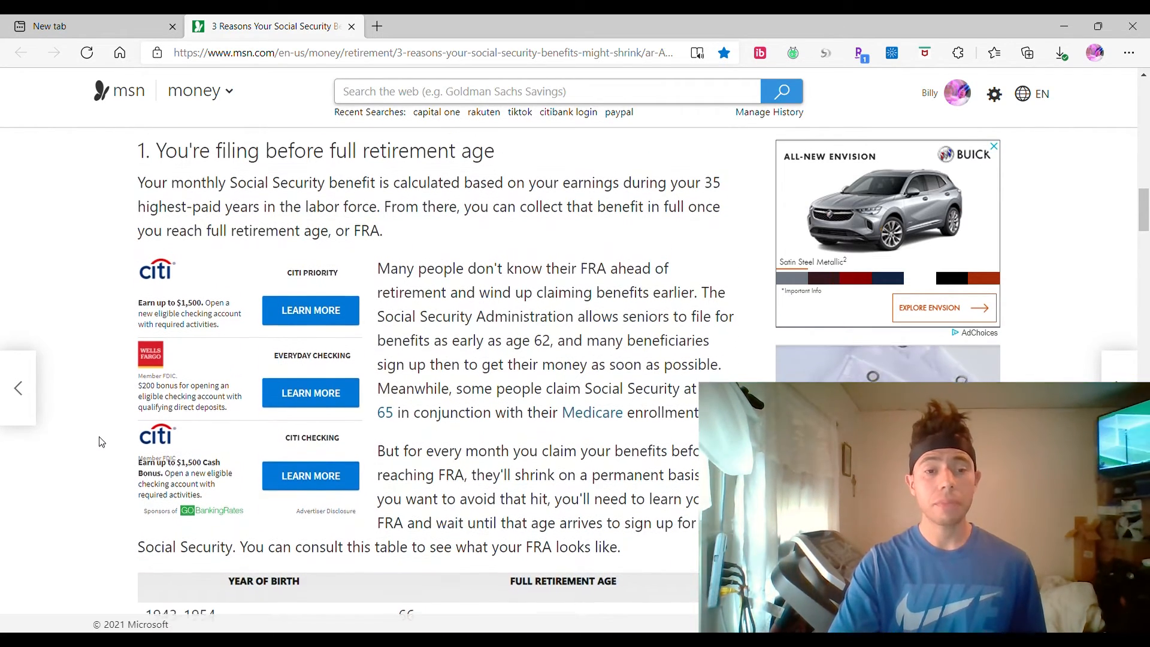
{"action": "scroll", "scroll_direction": "down", "scroll_amount": 3}
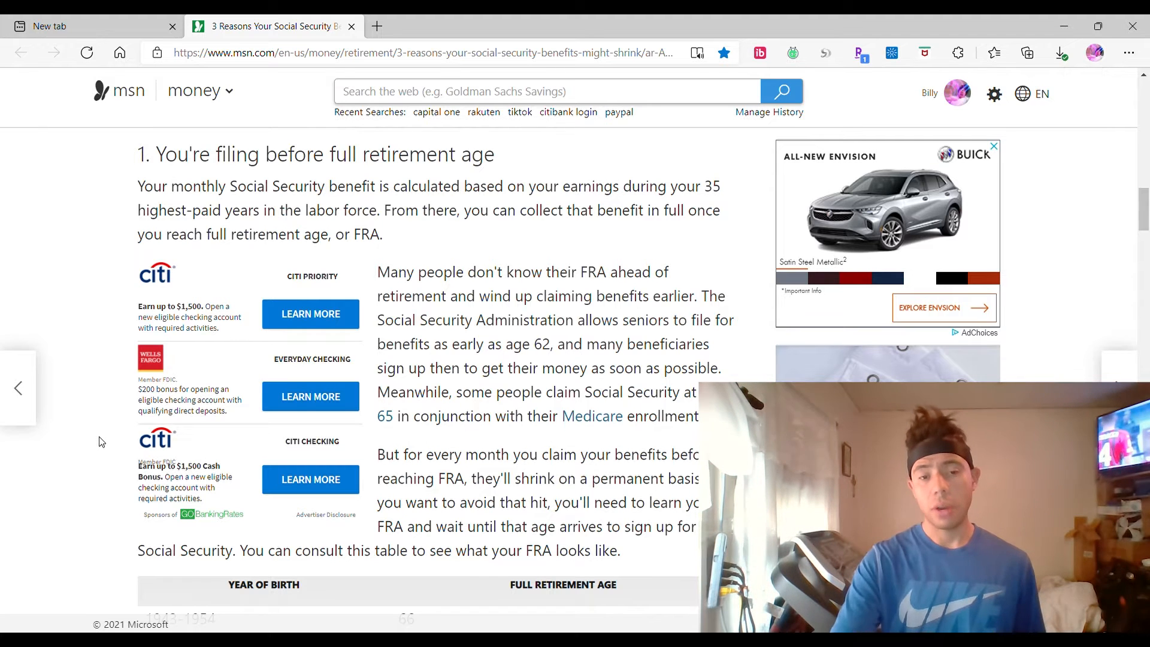
{"action": "scroll", "scroll_direction": "down", "scroll_amount": 3}
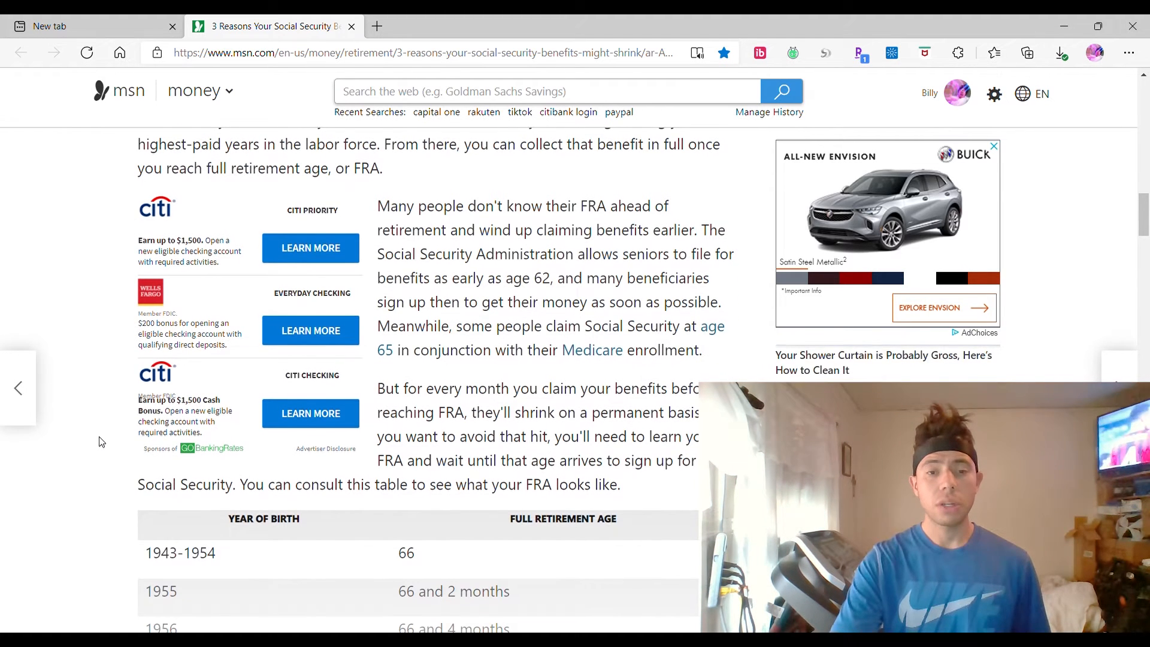
{"action": "scroll", "scroll_direction": "down", "scroll_amount": 3}
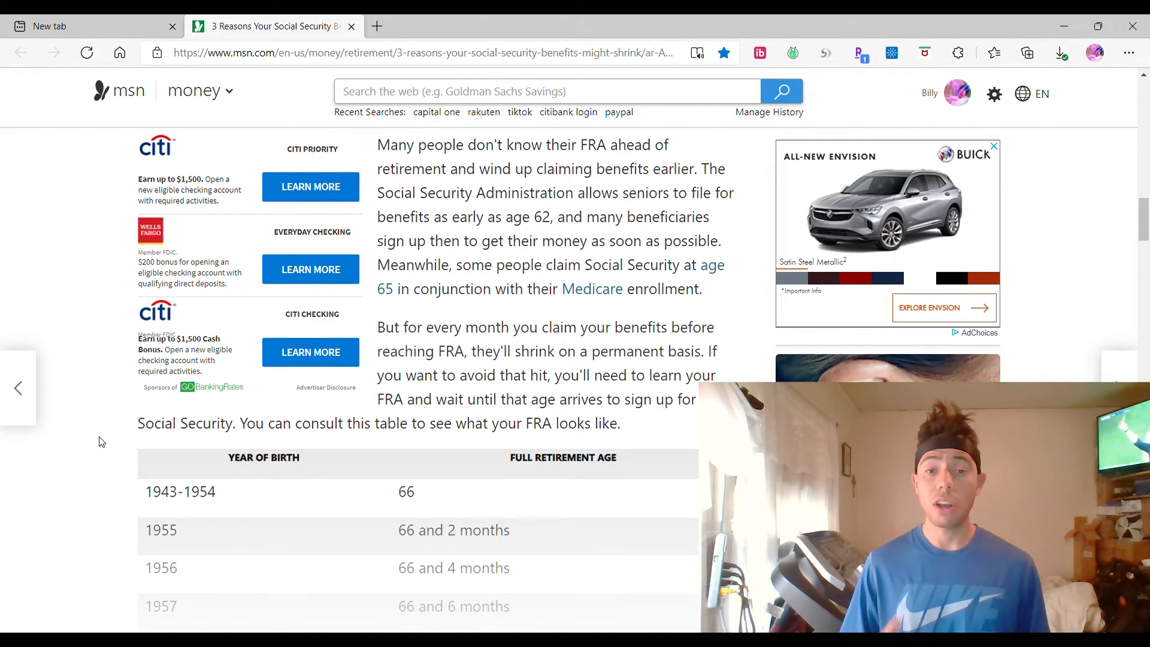
Scroll through the table rows to '1960 or later' and the embedded CNBC video.
{"action": "scroll", "scroll_direction": "down", "scroll_amount": 3}
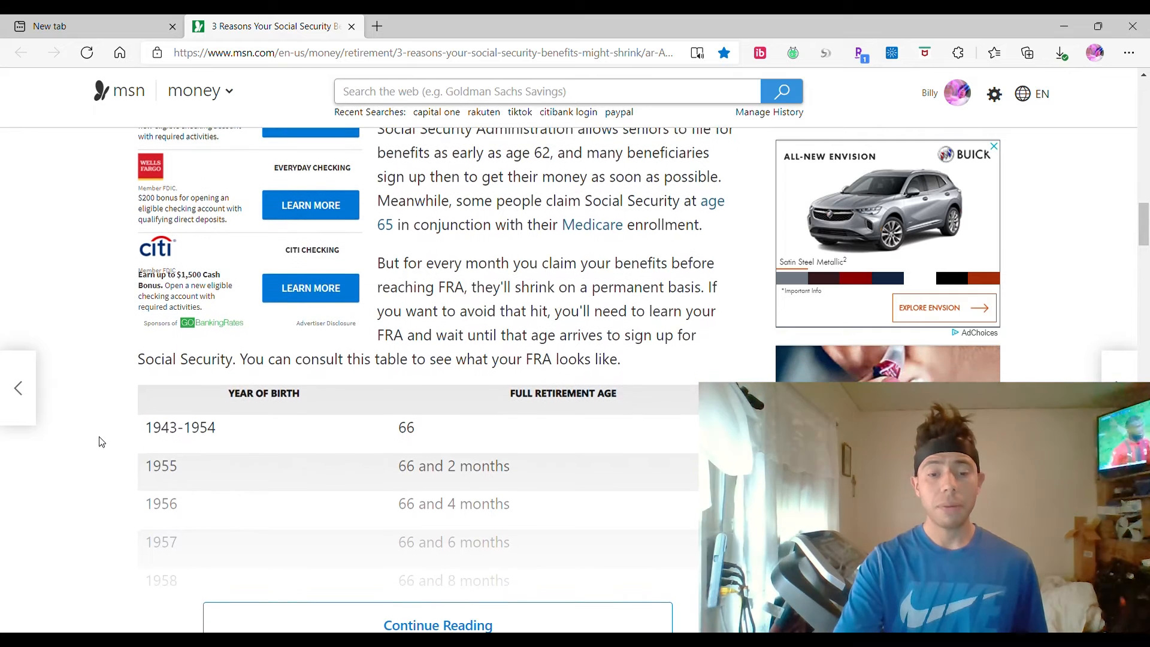
{"action": "scroll", "scroll_direction": "down", "scroll_amount": 3}
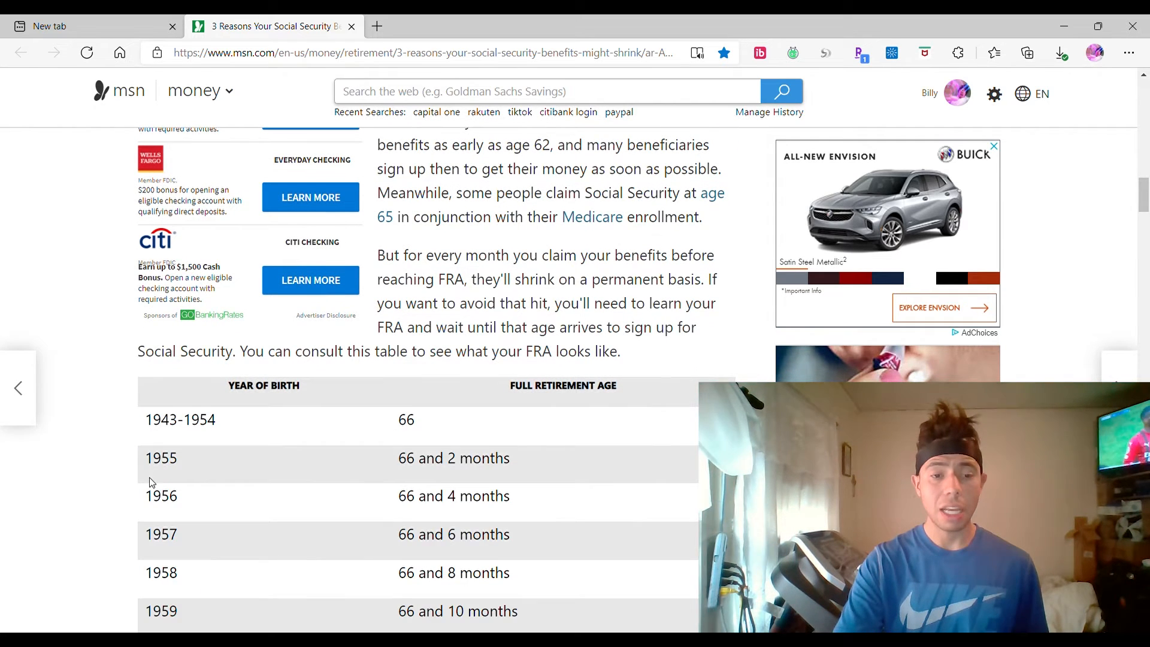
{"action": "scroll", "scroll_direction": "down", "scroll_amount": 3}
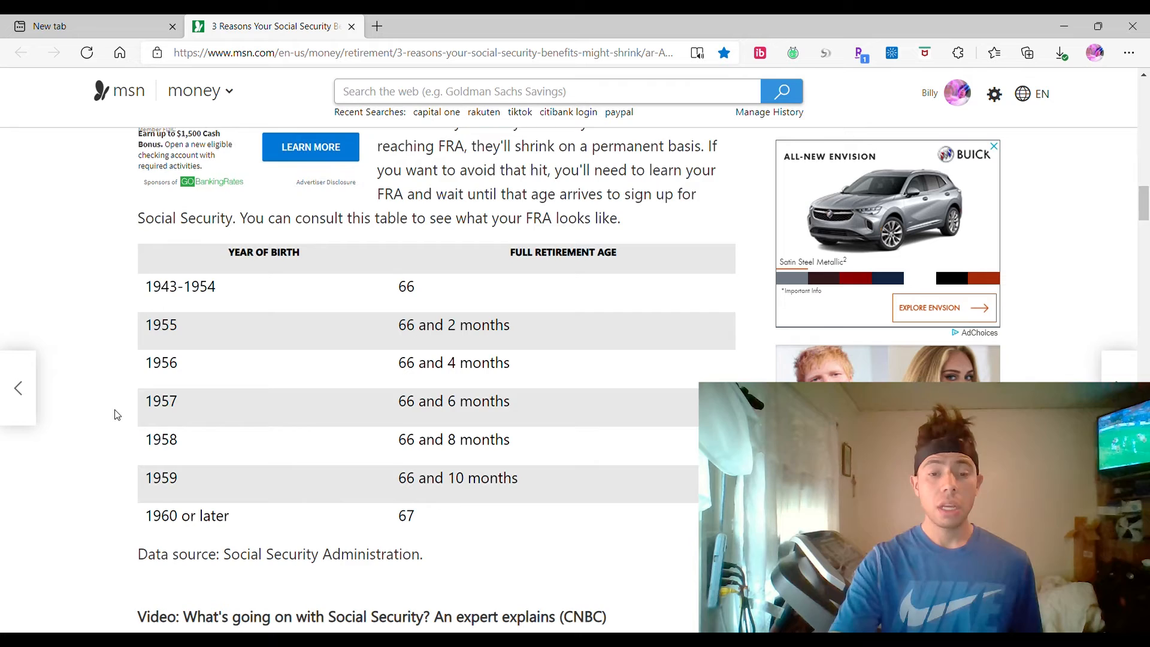
{"action": "scroll", "scroll_direction": "down", "scroll_amount": 3}
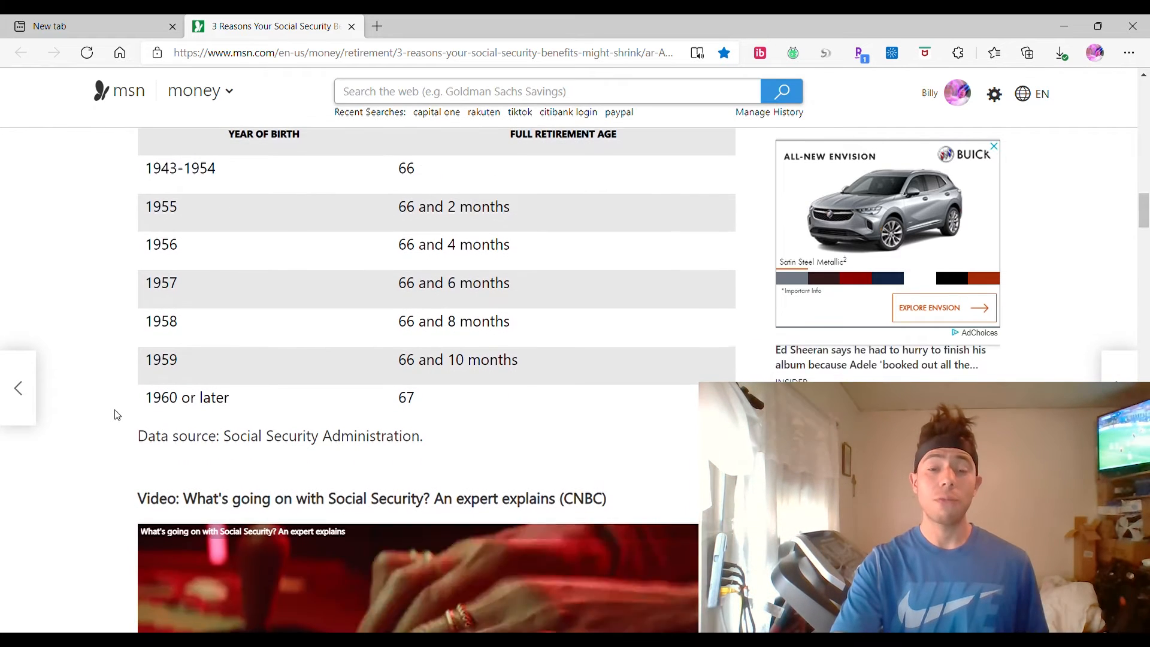
{"action": "scroll", "scroll_direction": "down", "scroll_amount": 3}
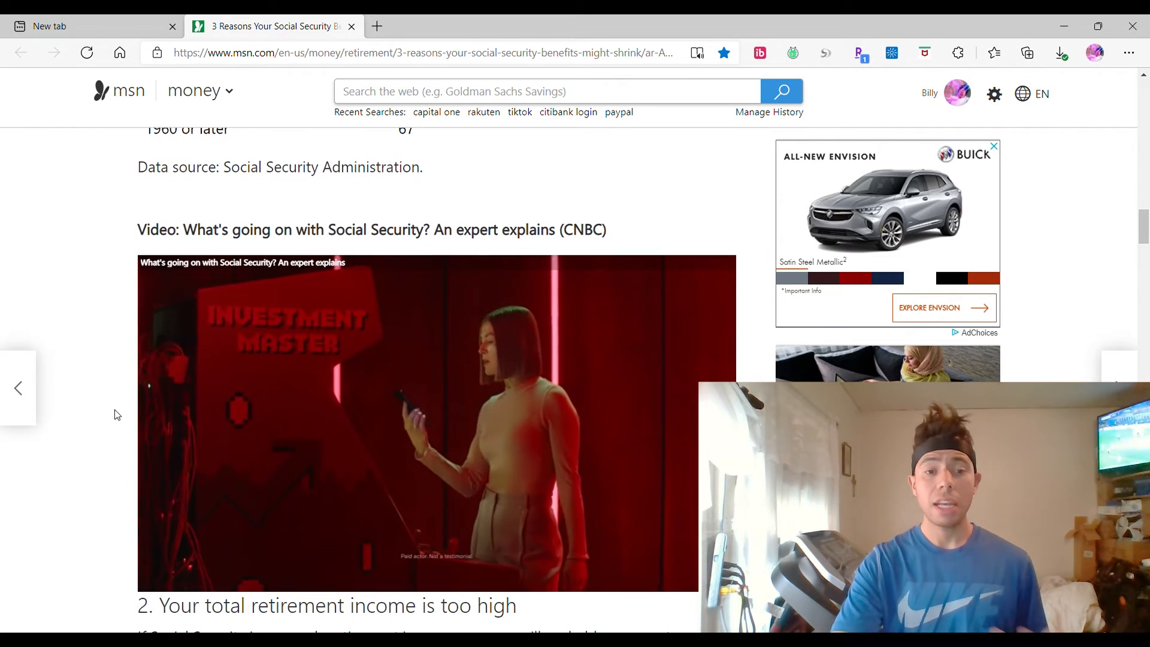
Scroll through the income-too-high section and its Roth IRA tip to heading 3.
{"action": "scroll", "scroll_direction": "down", "scroll_amount": 3}
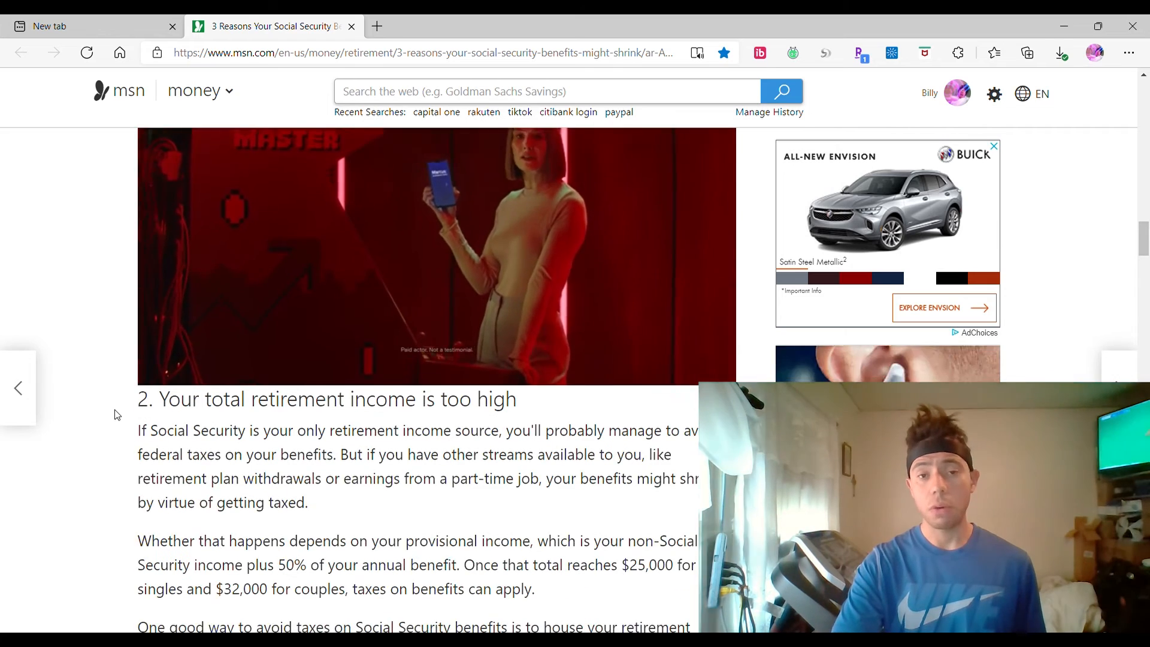
{"action": "scroll", "scroll_direction": "down", "scroll_amount": 3}
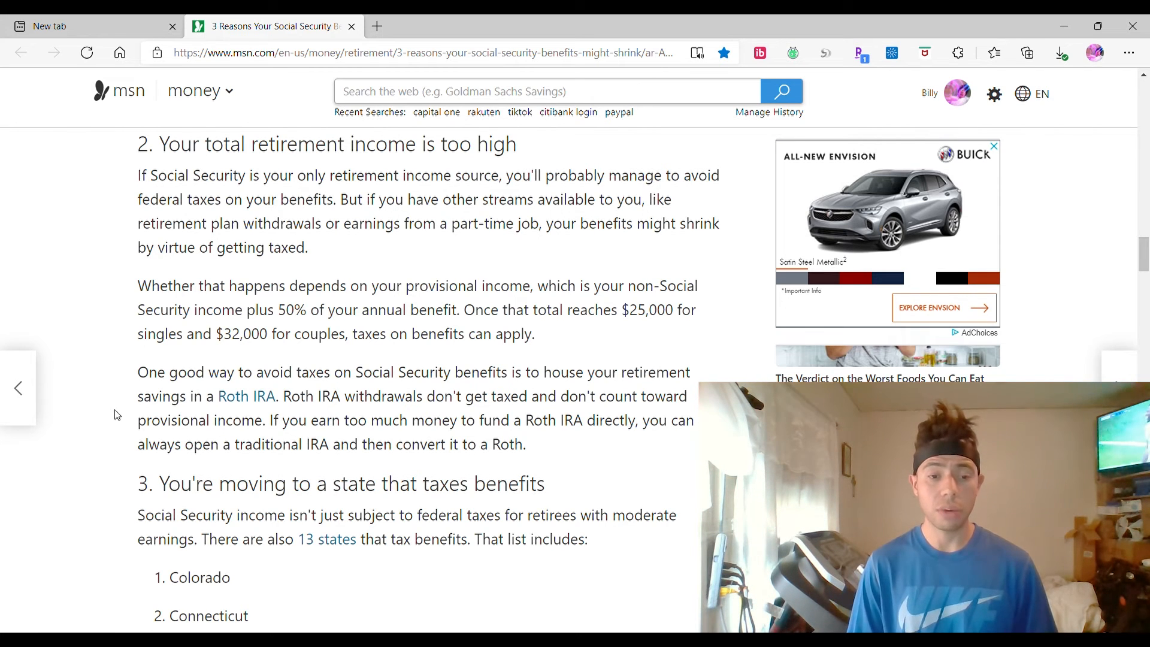
Scroll through the 13-state list from Colorado to West Virginia and the exemption note.
{"action": "scroll", "scroll_direction": "down", "scroll_amount": 3}
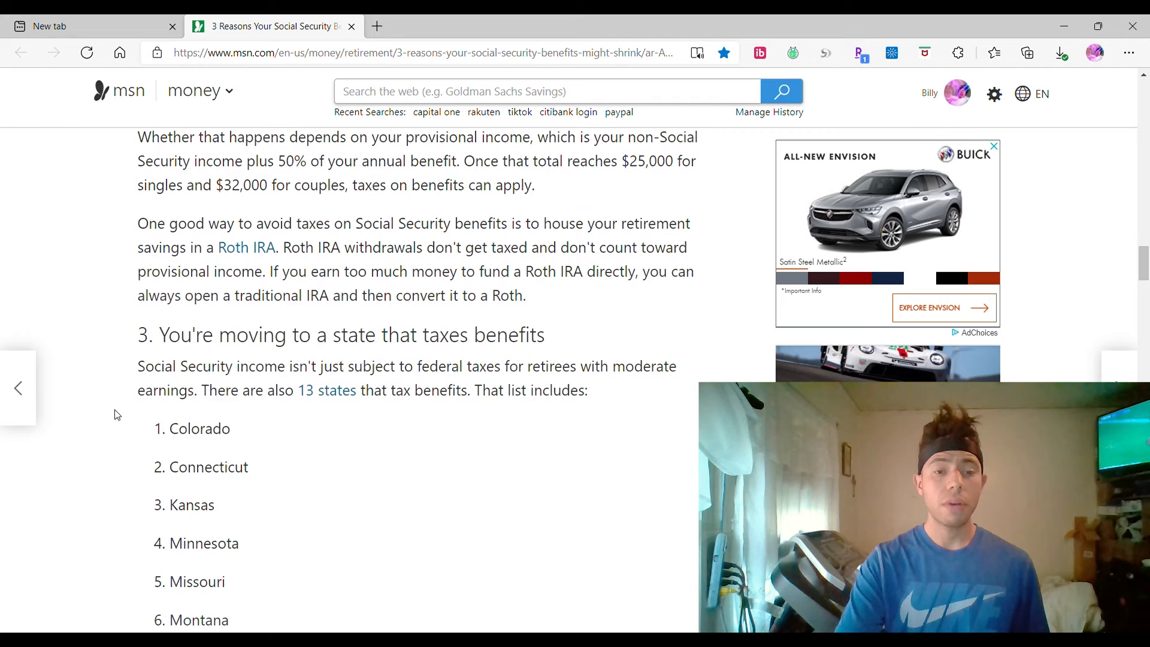
{"action": "scroll", "scroll_direction": "down", "scroll_amount": 3}
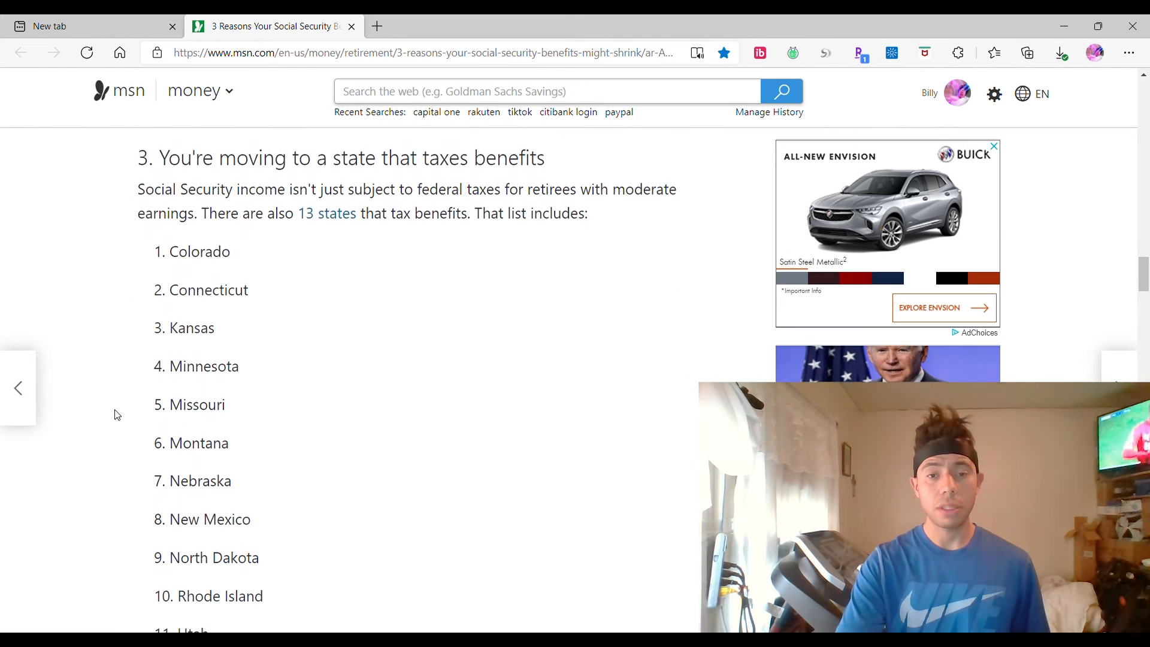
{"action": "scroll", "scroll_direction": "down", "scroll_amount": 3}
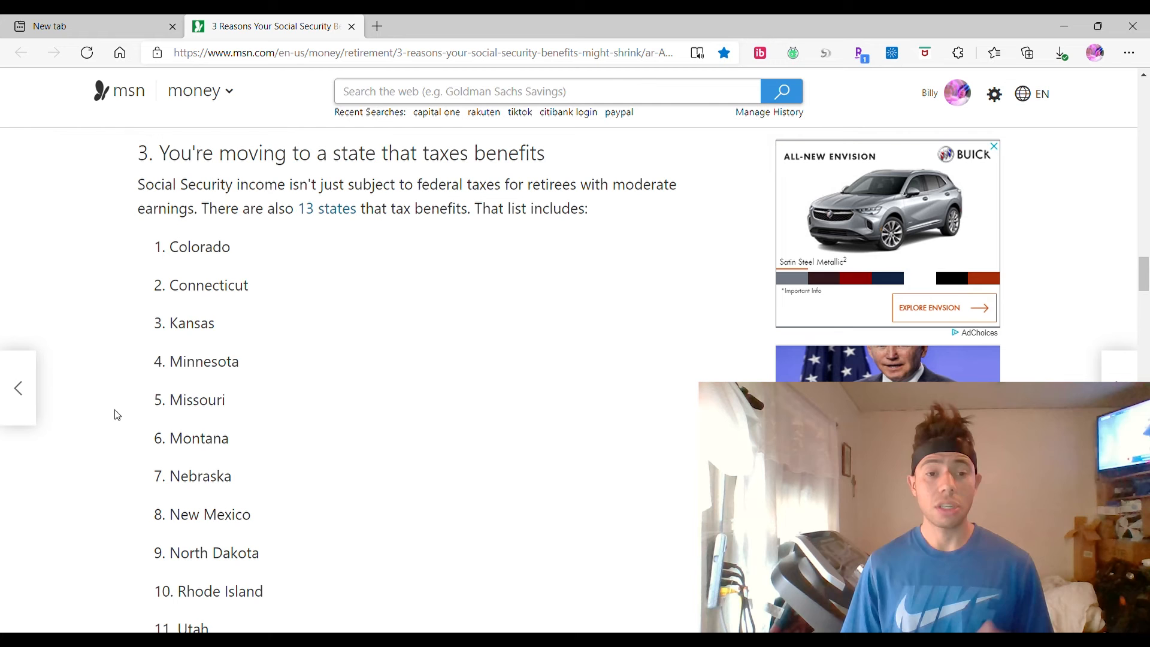
{"action": "scroll", "scroll_direction": "down", "scroll_amount": 3}
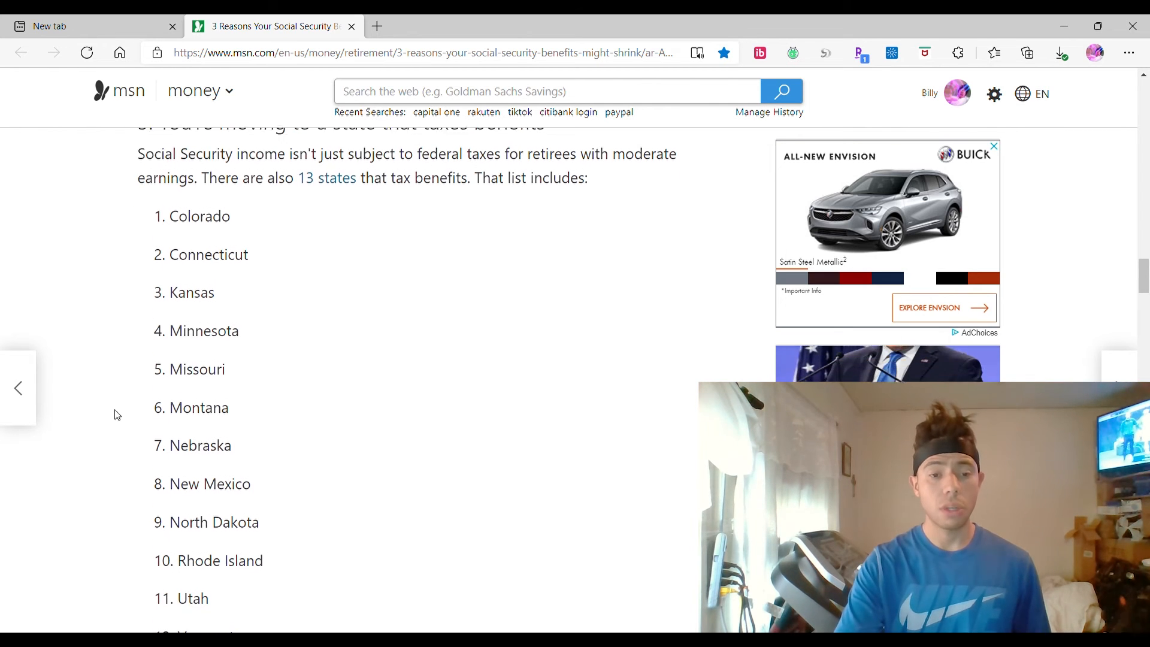
{"action": "scroll", "scroll_direction": "down", "scroll_amount": 3}
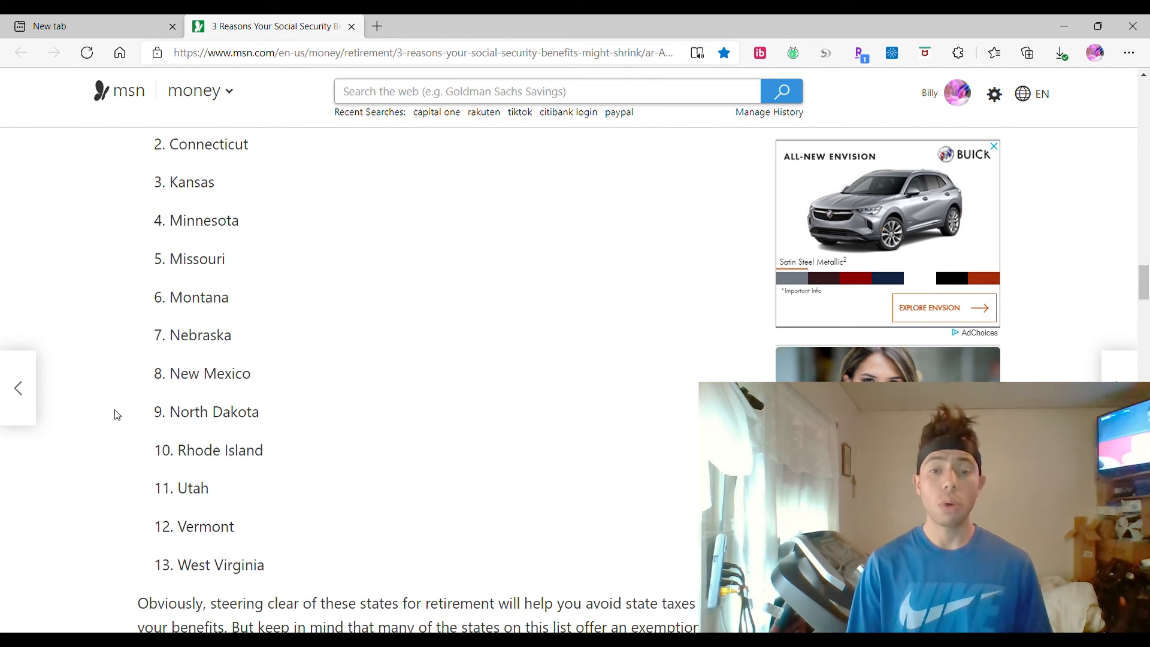
{"action": "scroll", "scroll_direction": "down", "scroll_amount": 3}
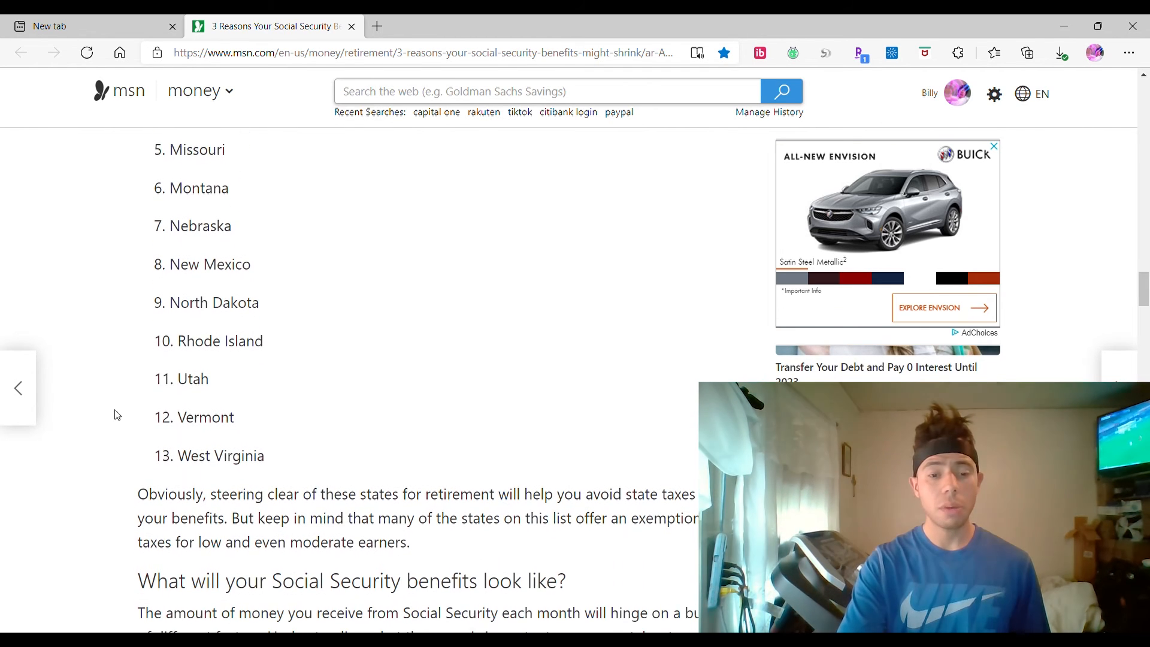
{"action": "scroll", "scroll_direction": "down", "scroll_amount": 3}
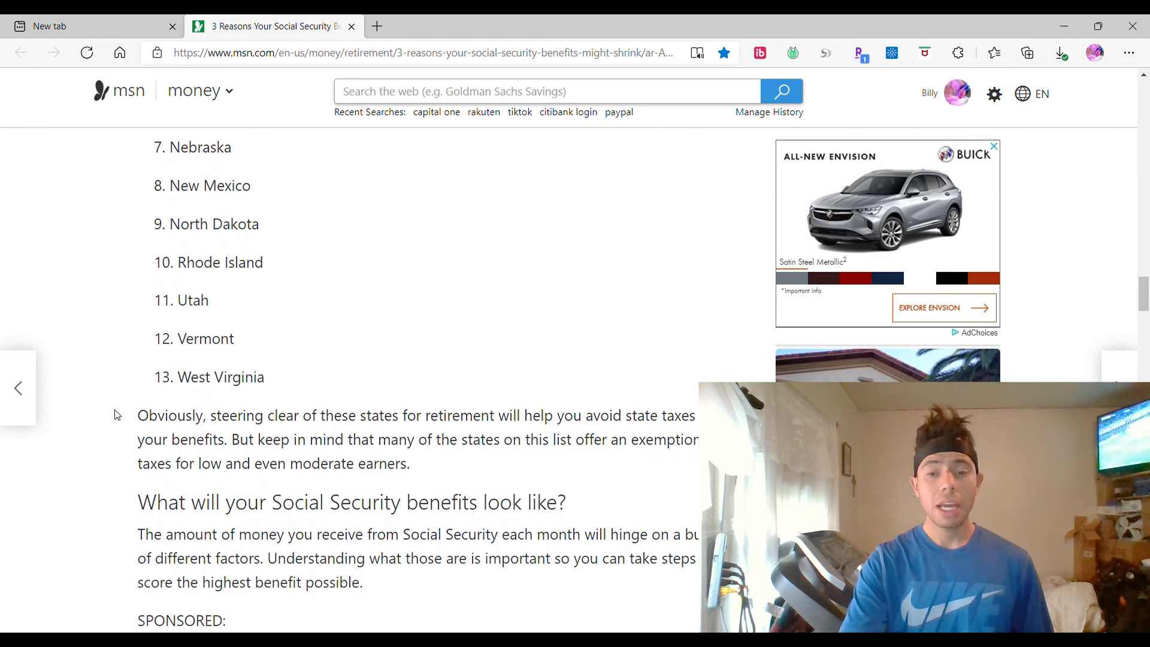
{"action": "scroll", "scroll_direction": "down", "scroll_amount": 3}
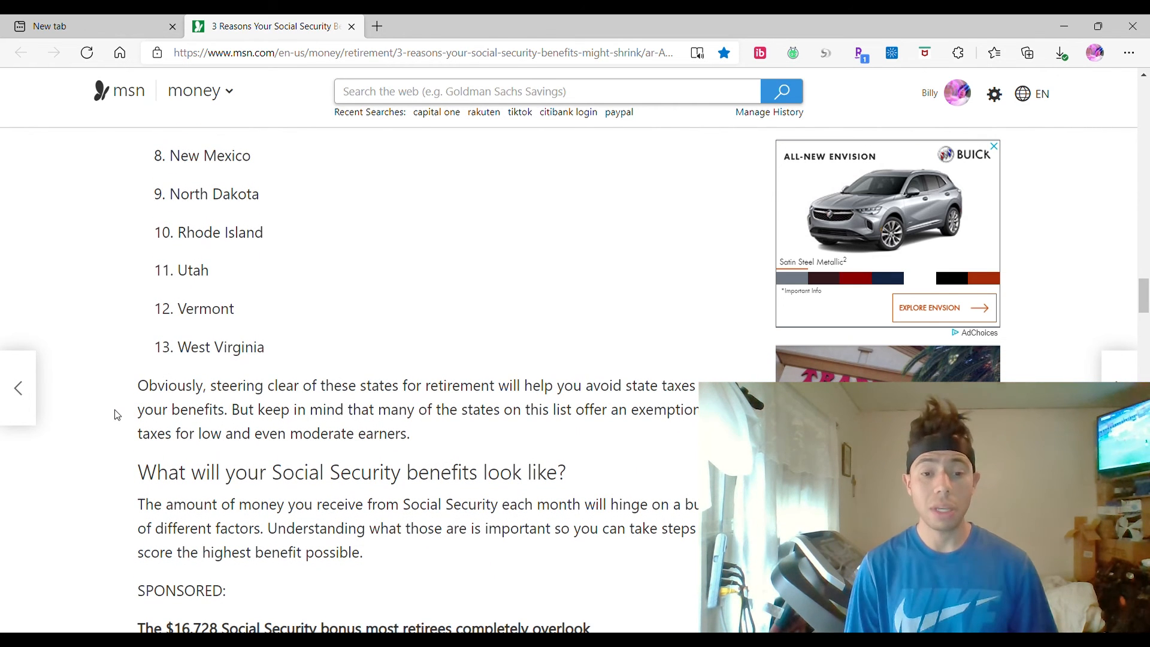